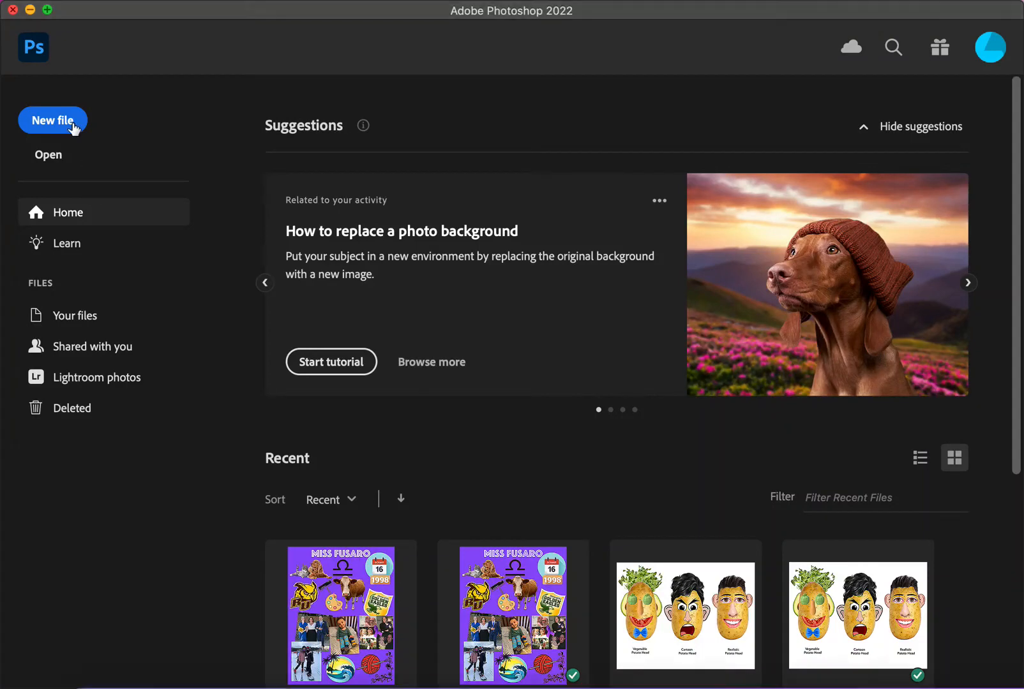
Open the New Document dialog from the Home screen's New file button
{"action": "left_click", "coordinate": [53, 120]}
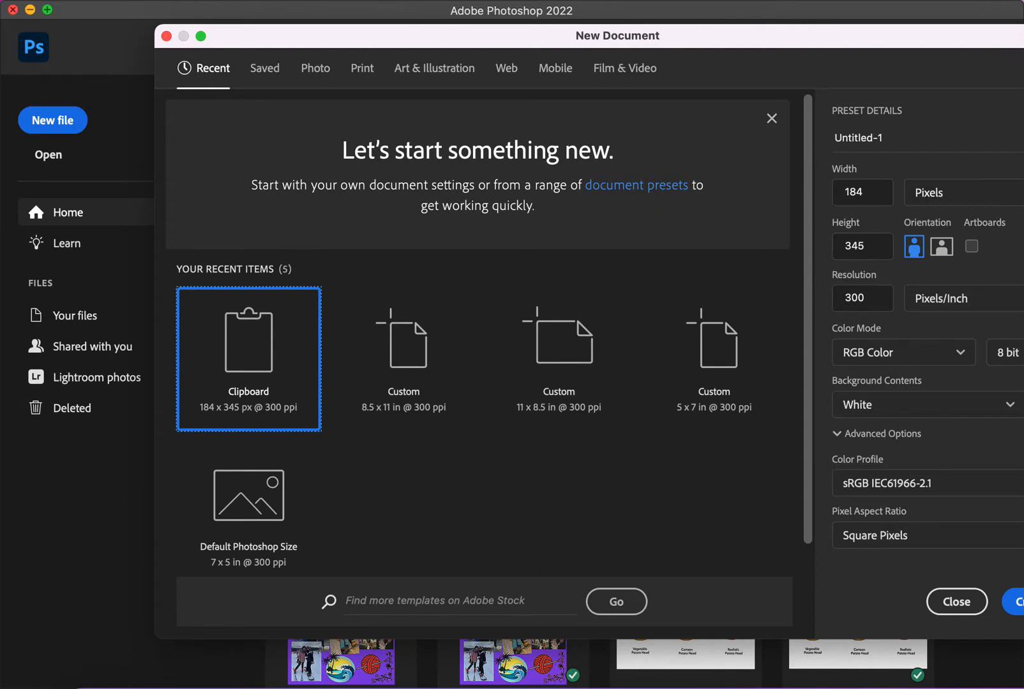
Create a new document in inches, 8.5 wide by 11 tall
{"action": "left_click", "coordinate": [965, 192]}
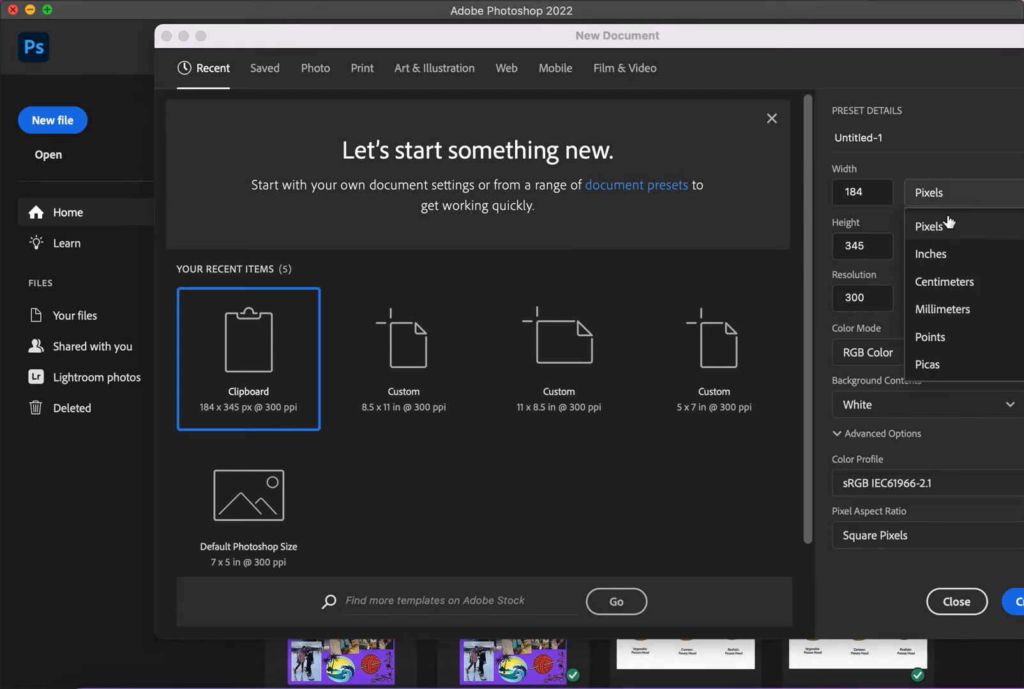
{"action": "left_click", "coordinate": [930, 253]}
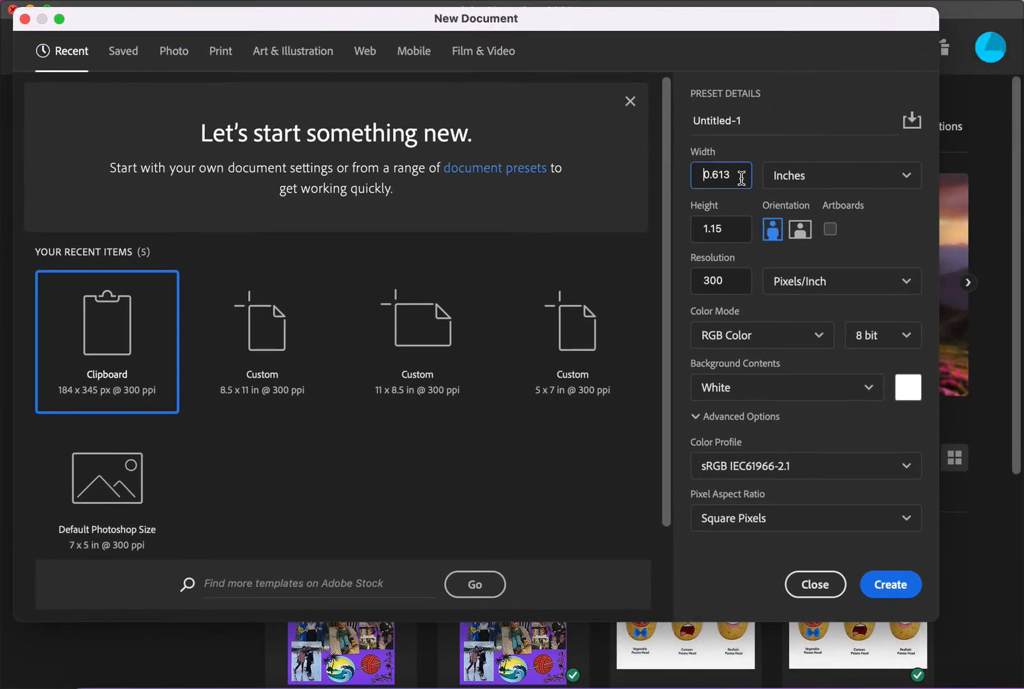
{"action": "type", "text": "8.5"}
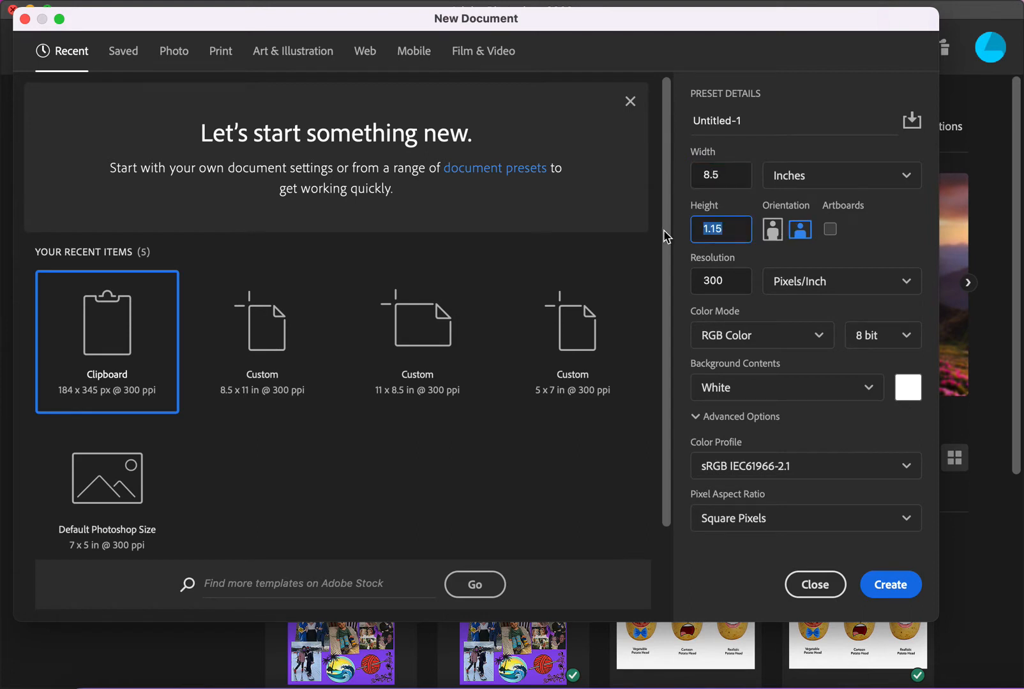
{"action": "type", "text": "11"}
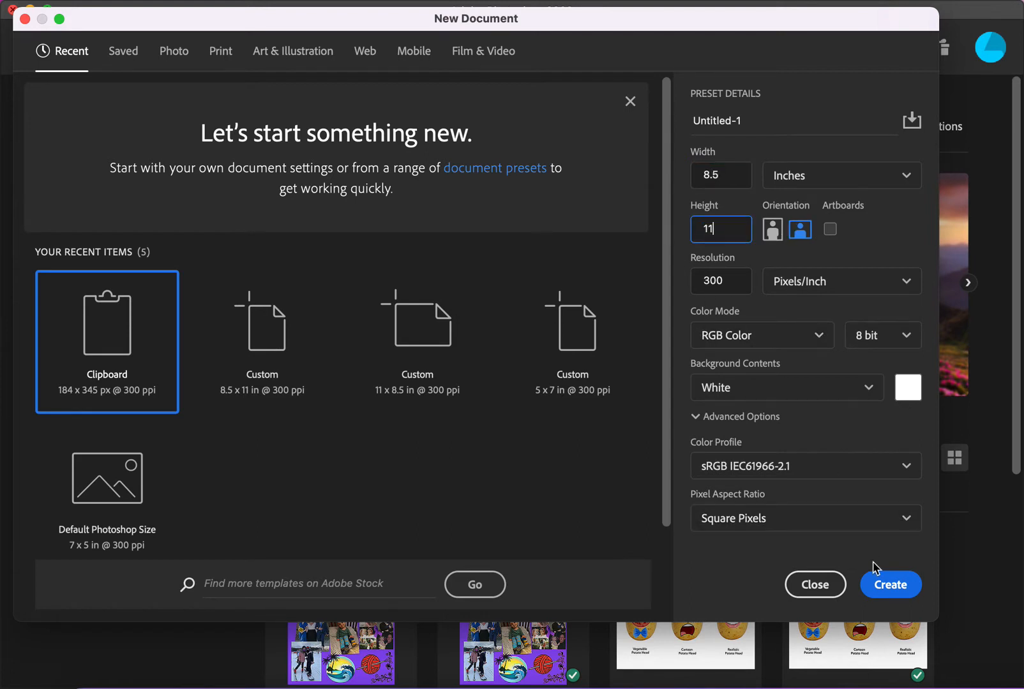
{"action": "left_click", "coordinate": [772, 229]}
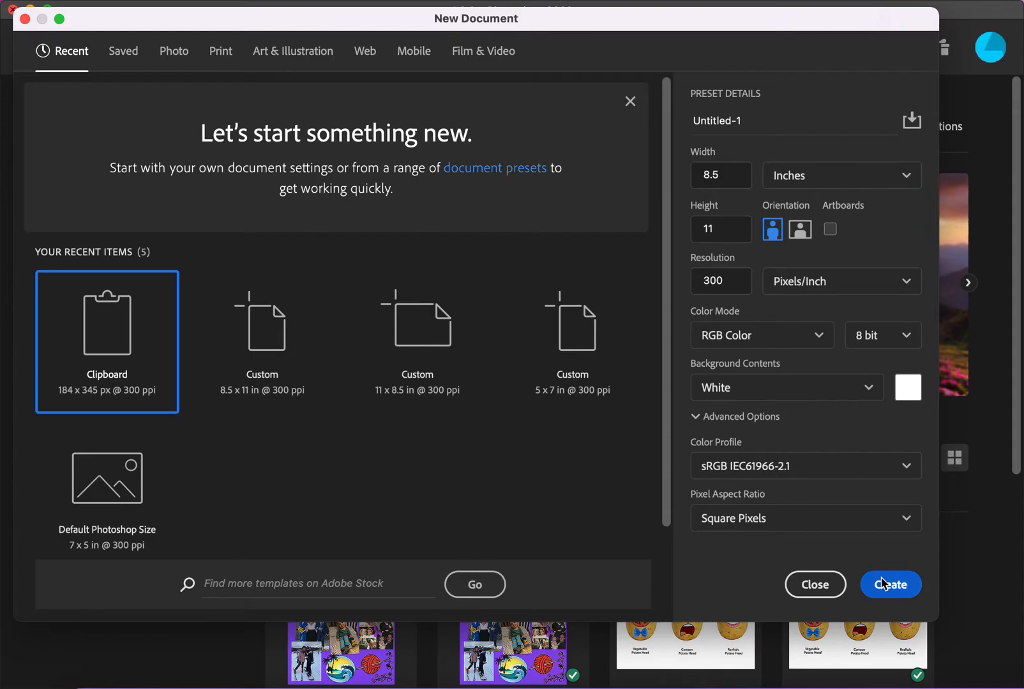
{"action": "left_click", "coordinate": [890, 585]}
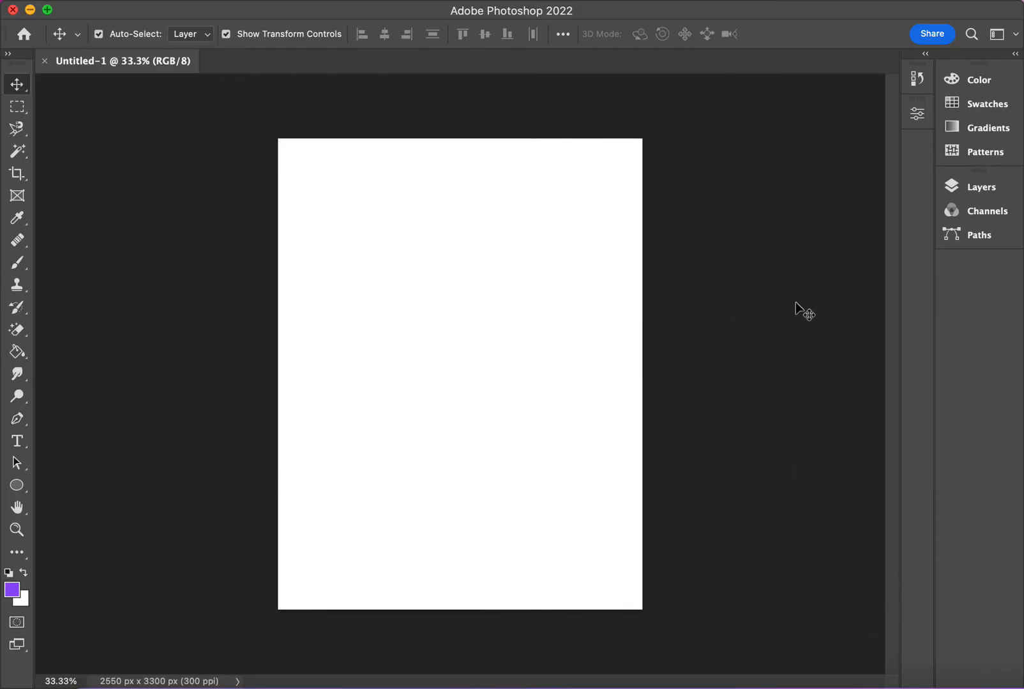
Show the Layers panel and expand the collapsed side panels to full view
{"action": "left_click", "coordinate": [981, 187]}
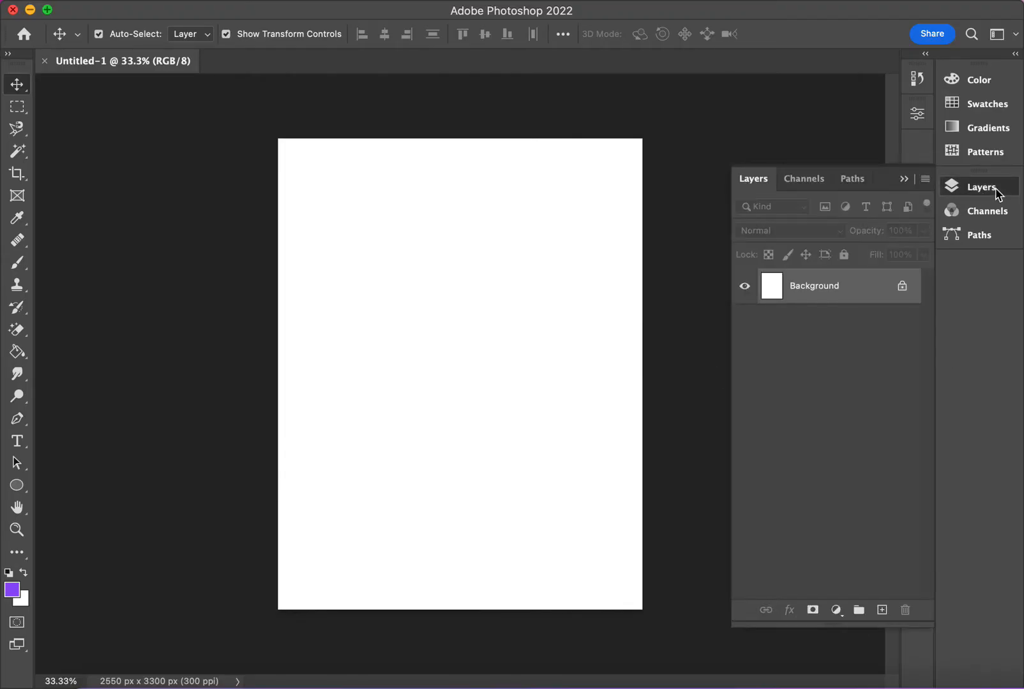
{"action": "left_click", "coordinate": [977, 79]}
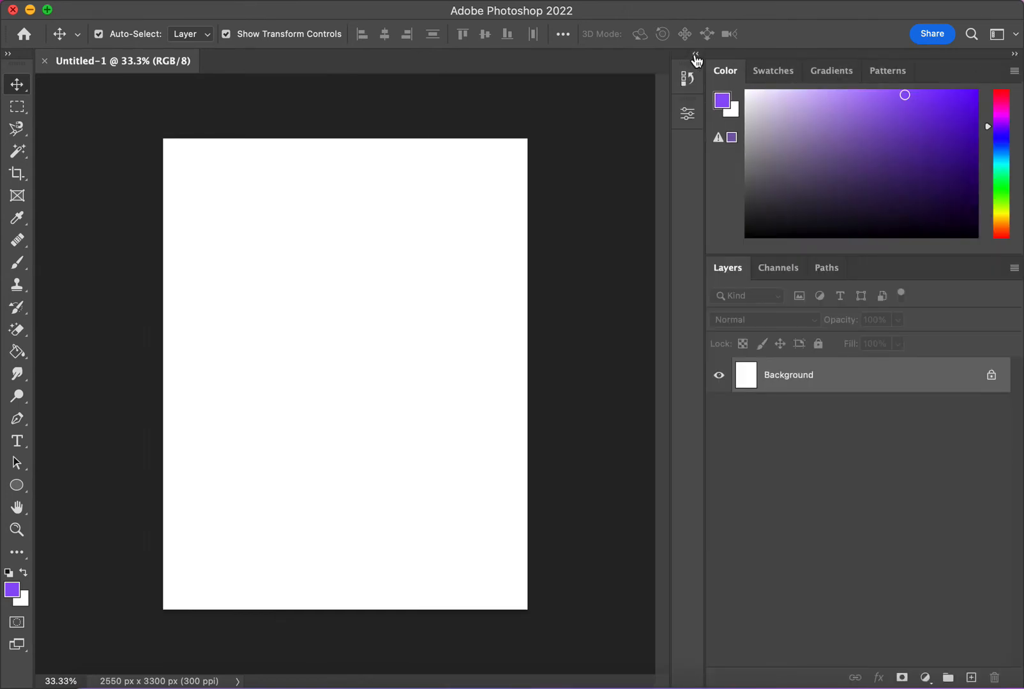
{"action": "mouse_move", "coordinate": [670, 270]}
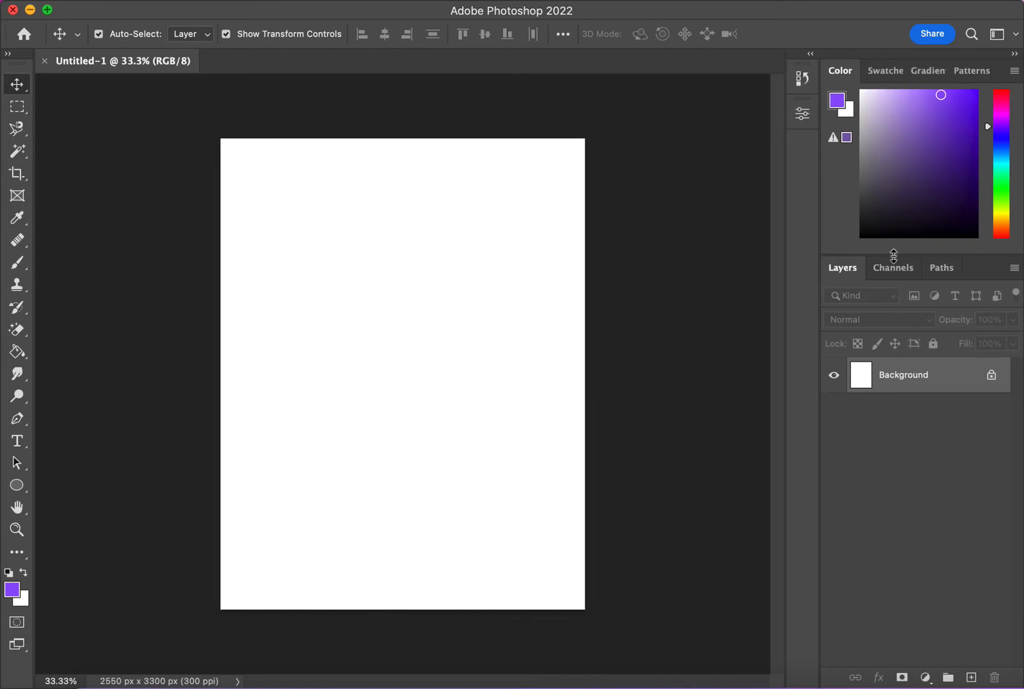
Pick a medium blue foreground colour using the Color panel's hue slider and colour field
{"action": "left_click", "coordinate": [931, 168]}
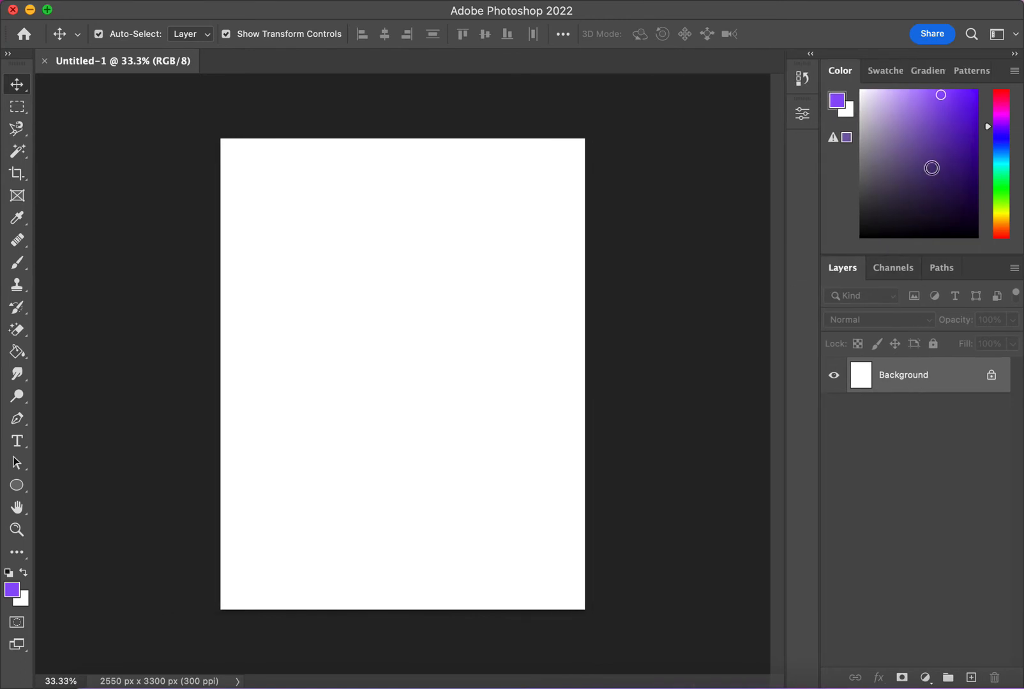
{"action": "left_click", "coordinate": [963, 127]}
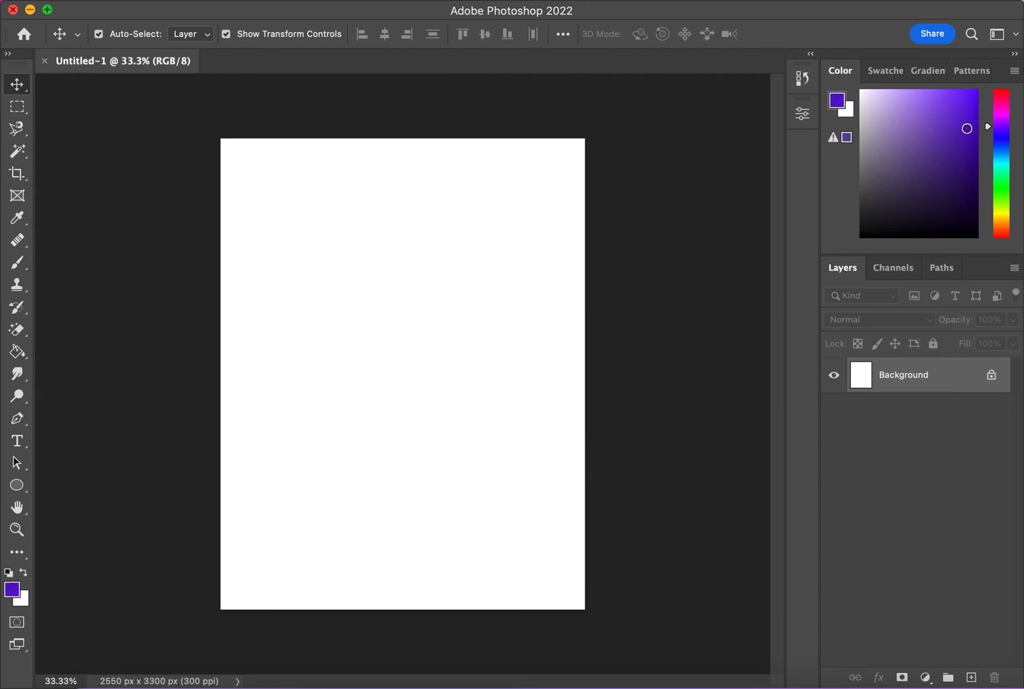
{"action": "left_click", "coordinate": [932, 100]}
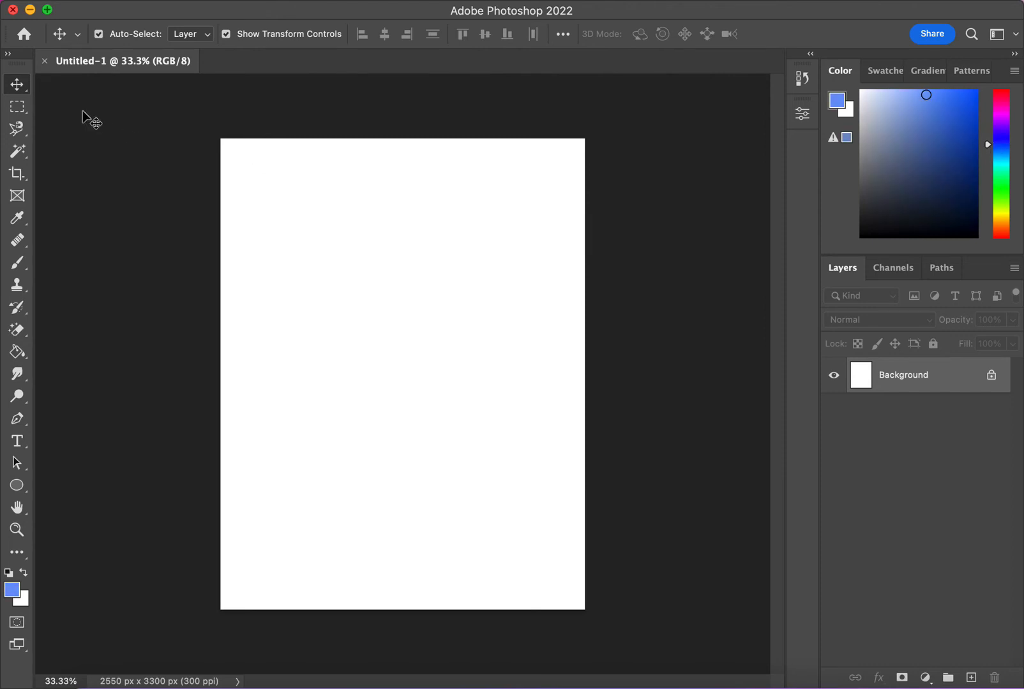
{"action": "mouse_move", "coordinate": [24, 212]}
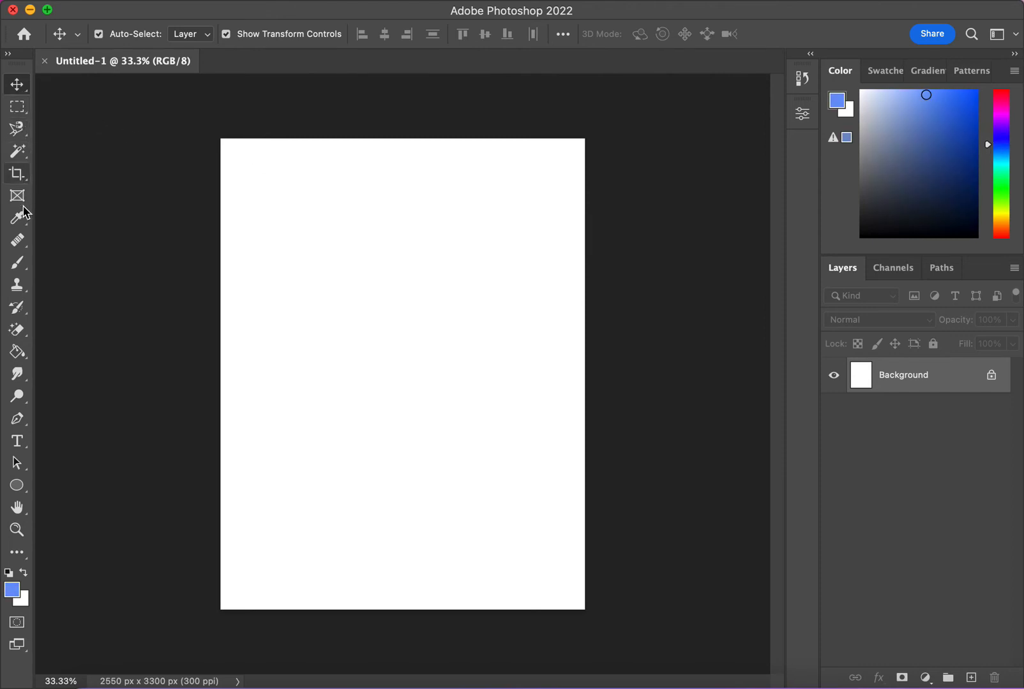
{"action": "mouse_move", "coordinate": [16, 353]}
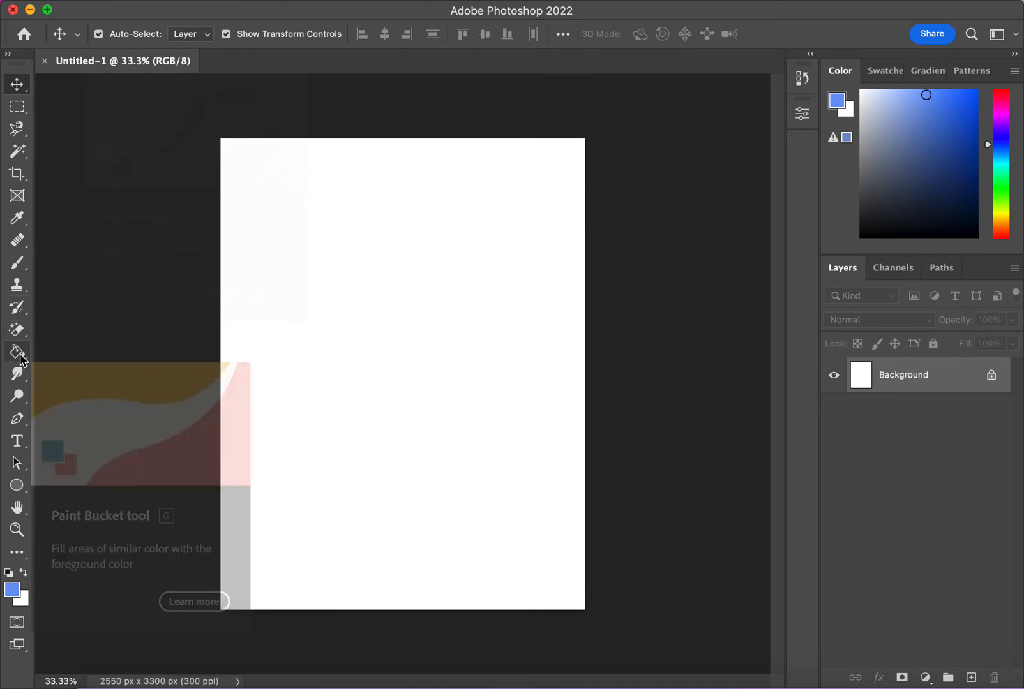
Fill the whole canvas with the medium blue using the Paint Bucket Tool
{"action": "left_click", "coordinate": [17, 351]}
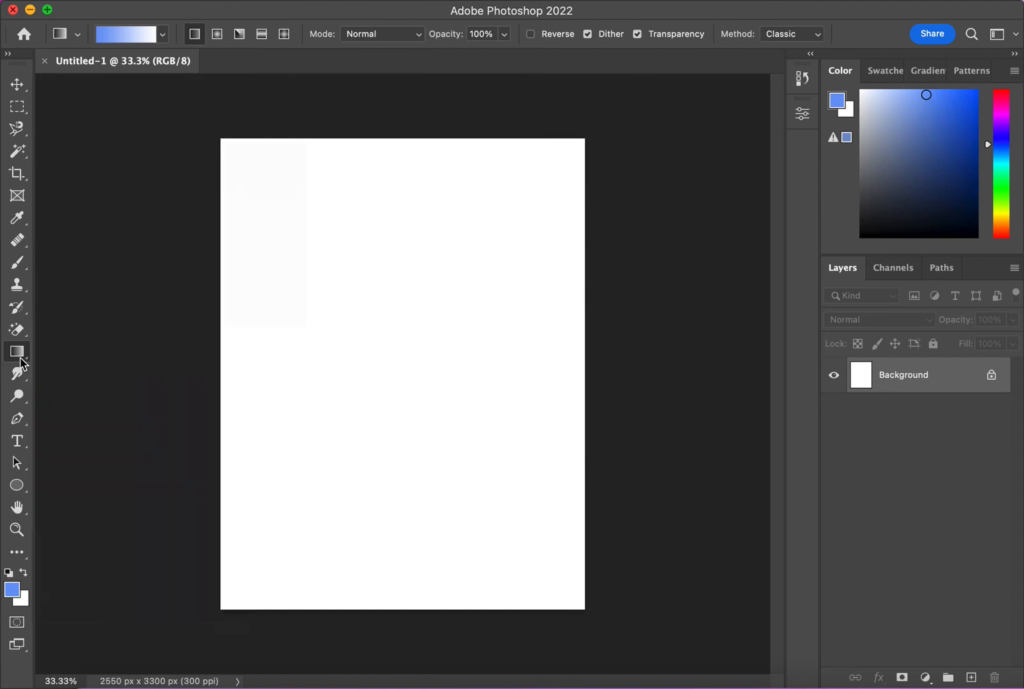
{"action": "mouse_move", "coordinate": [17, 353]}
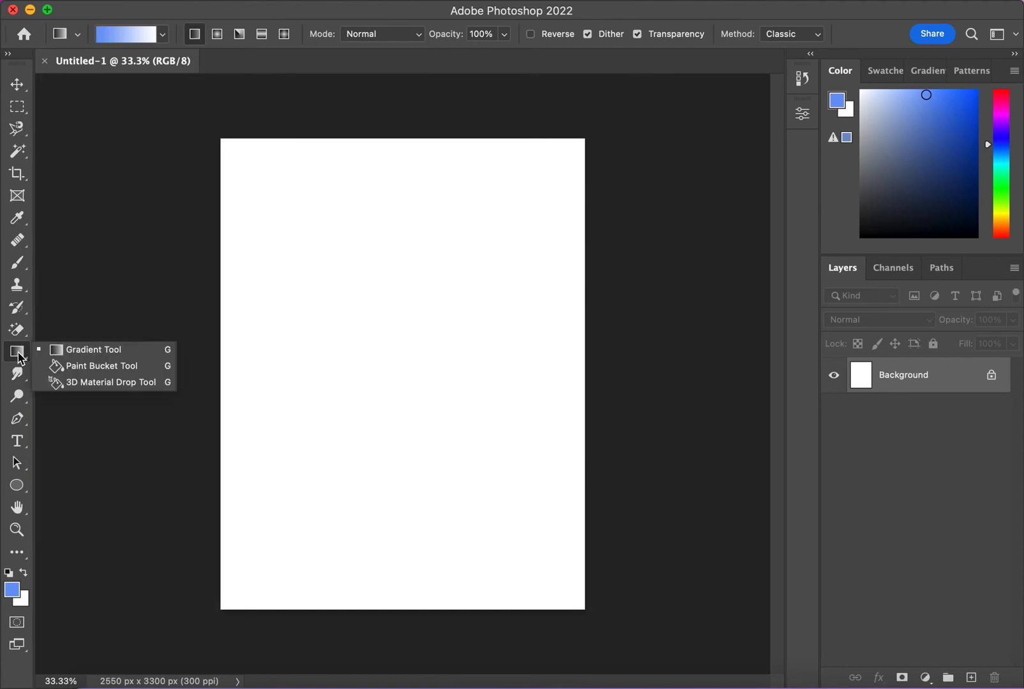
{"action": "left_click", "coordinate": [101, 365]}
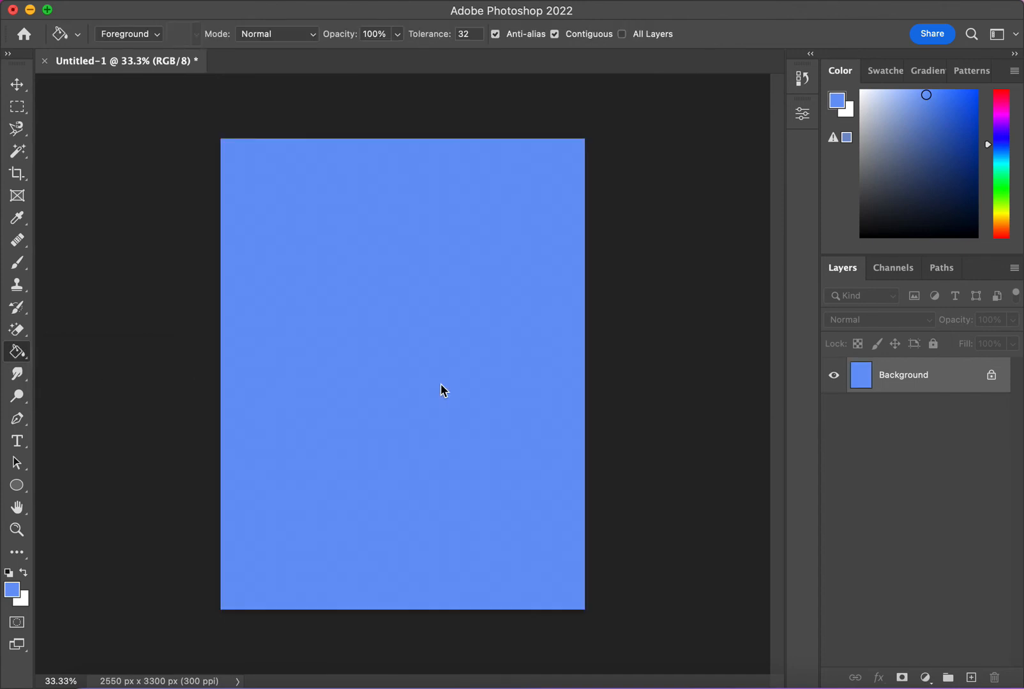
{"action": "mouse_move", "coordinate": [18, 353]}
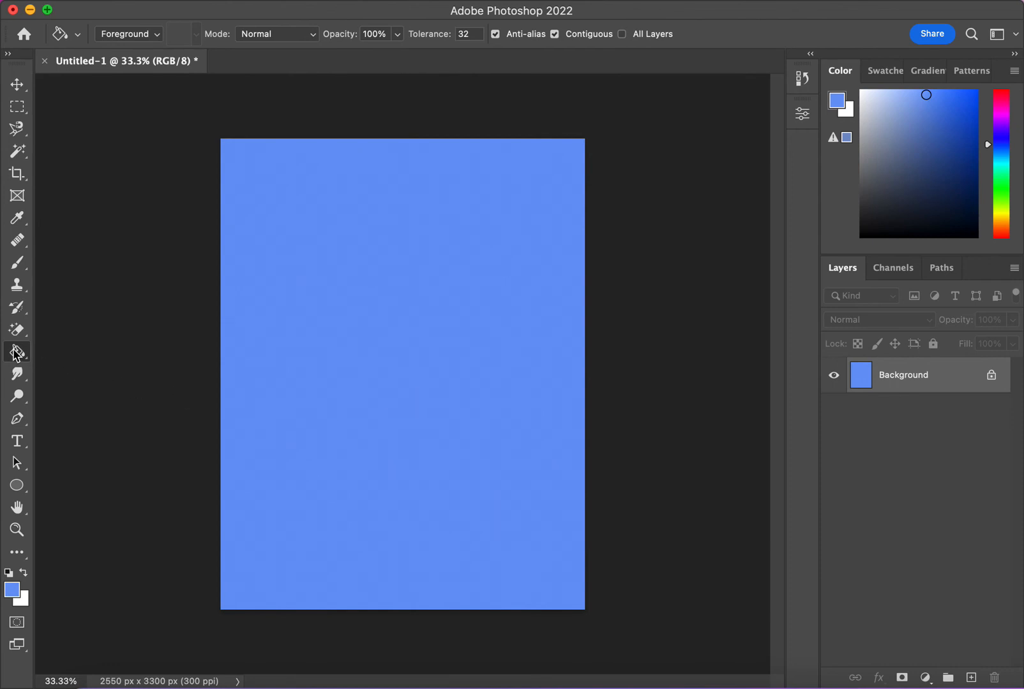
{"action": "left_click", "coordinate": [17, 351]}
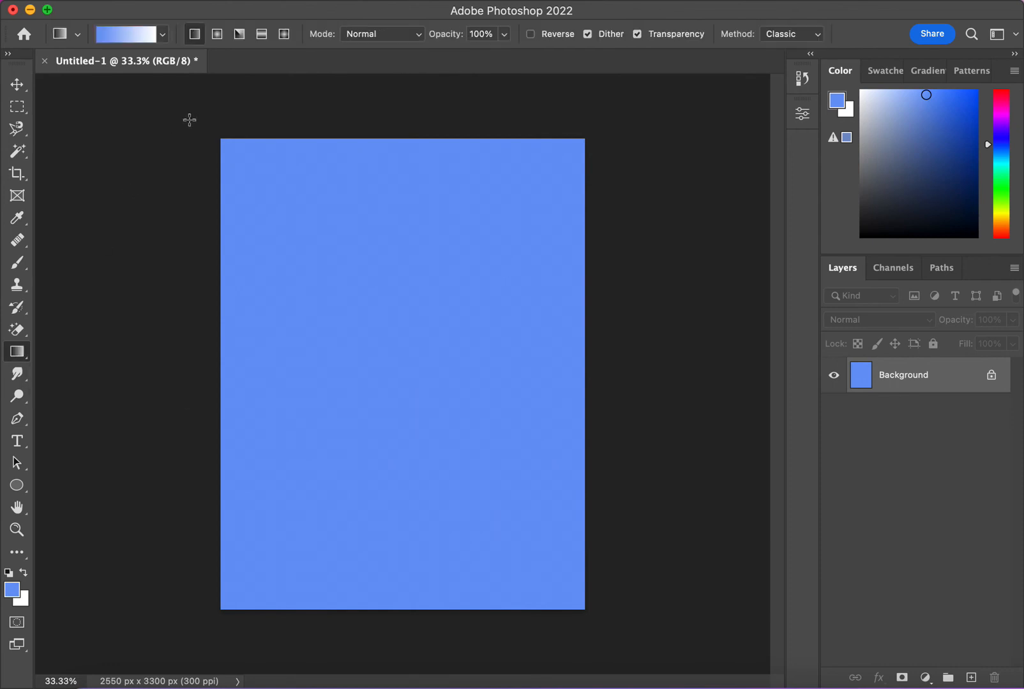
Redraw the gradient several times, finishing blue on the left fading to white upper right
{"action": "left_click_drag", "start_coordinate": [190, 119], "coordinate": [613, 600]}
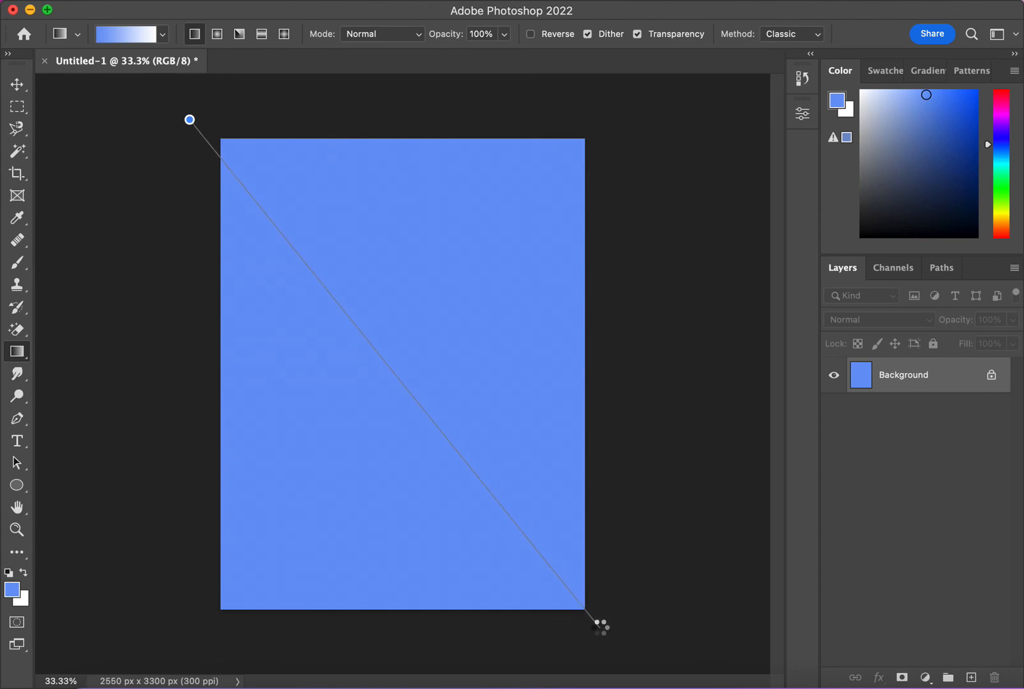
{"action": "left_click_drag", "start_coordinate": [190, 119], "coordinate": [597, 625]}
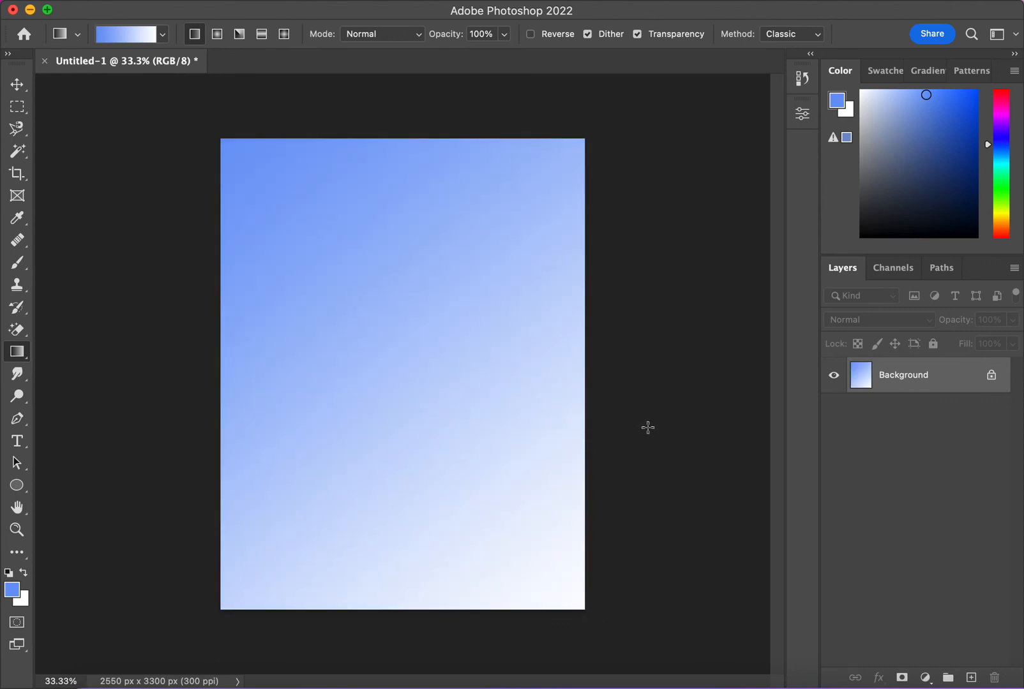
{"action": "left_click_drag", "start_coordinate": [307, 150], "coordinate": [581, 601]}
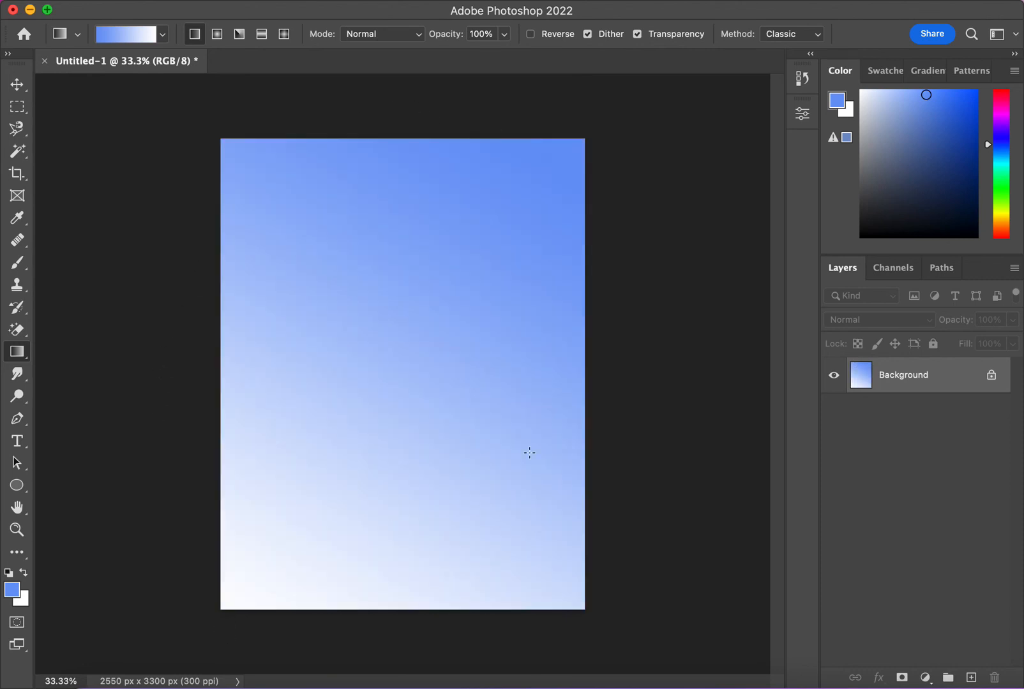
{"action": "left_click_drag", "start_coordinate": [529, 454], "coordinate": [231, 526]}
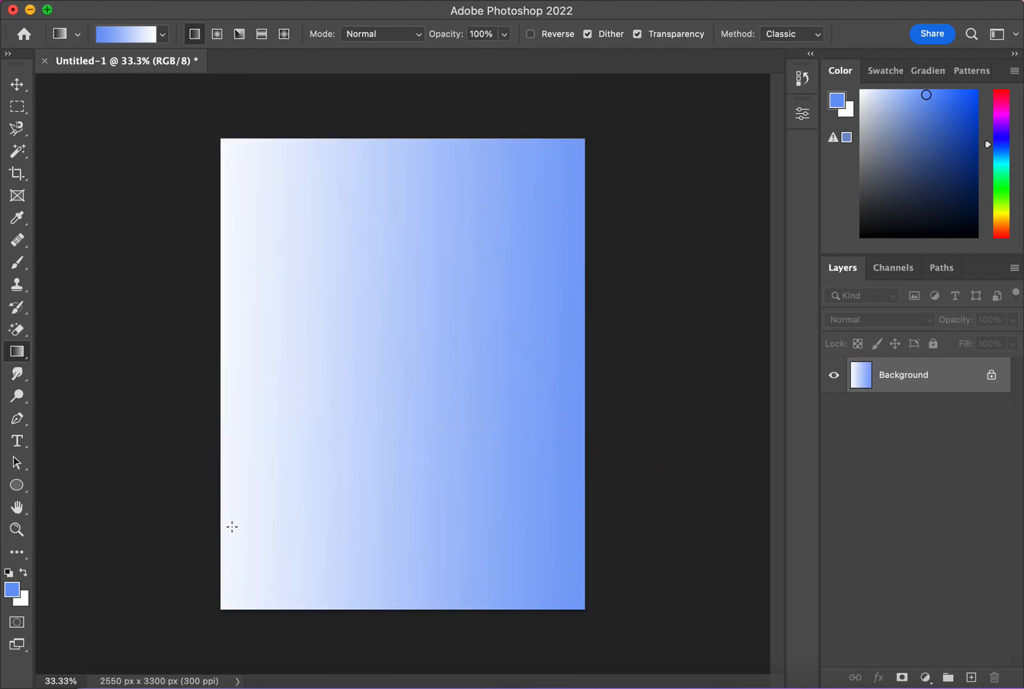
{"action": "left_click_drag", "start_coordinate": [231, 526], "coordinate": [735, 373]}
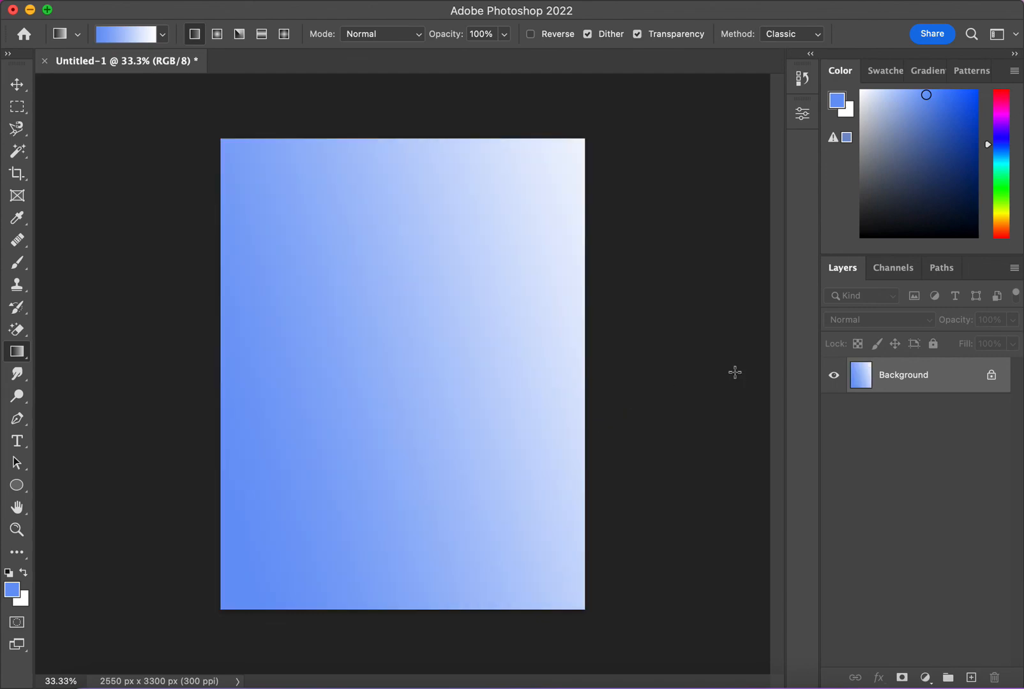